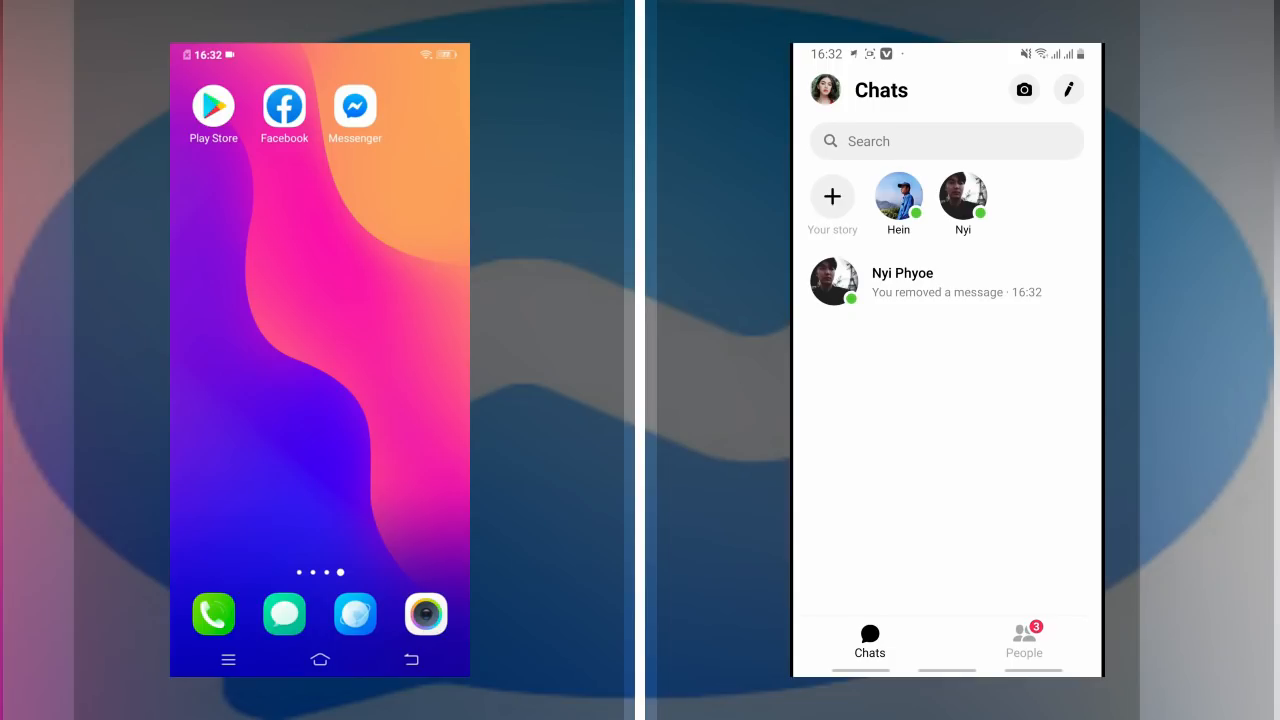
# - Search Play Store for 'unseen messenger' and install the Unseen Messenger app
pyautogui.click(212, 106)
pyautogui.write('u')
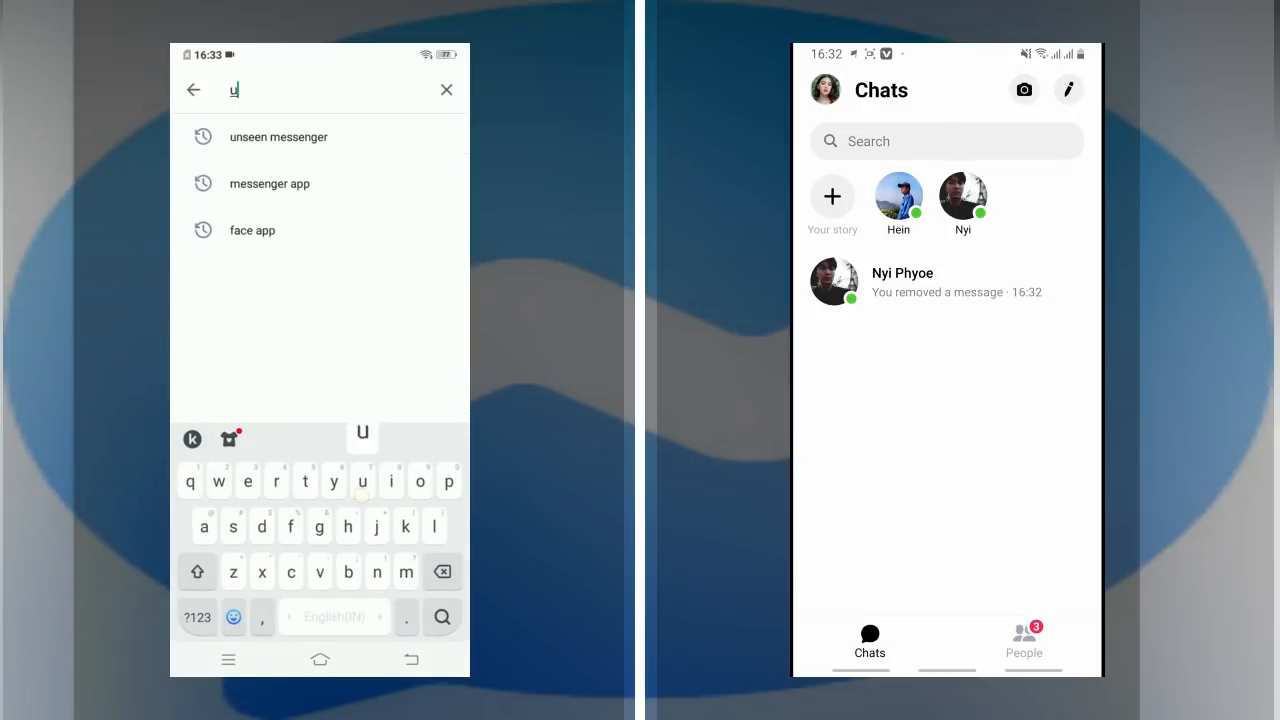
pyautogui.write('nseen messenger')
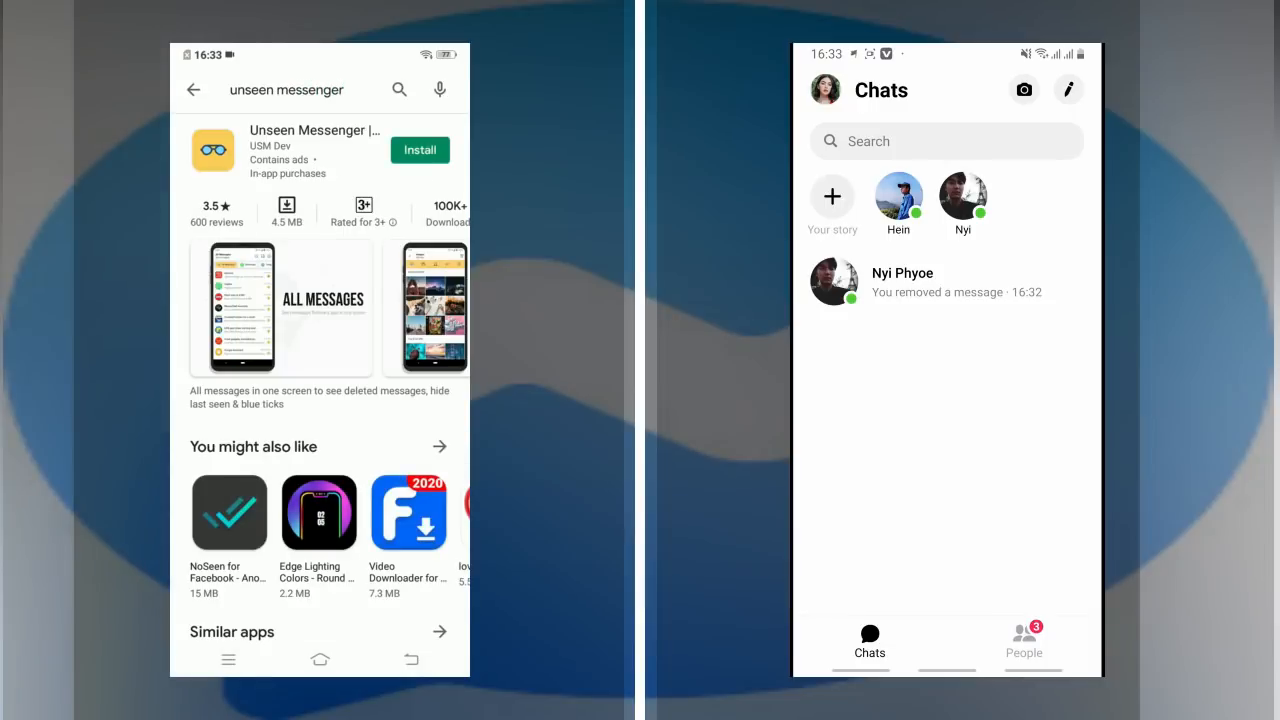
pyautogui.click(420, 150)
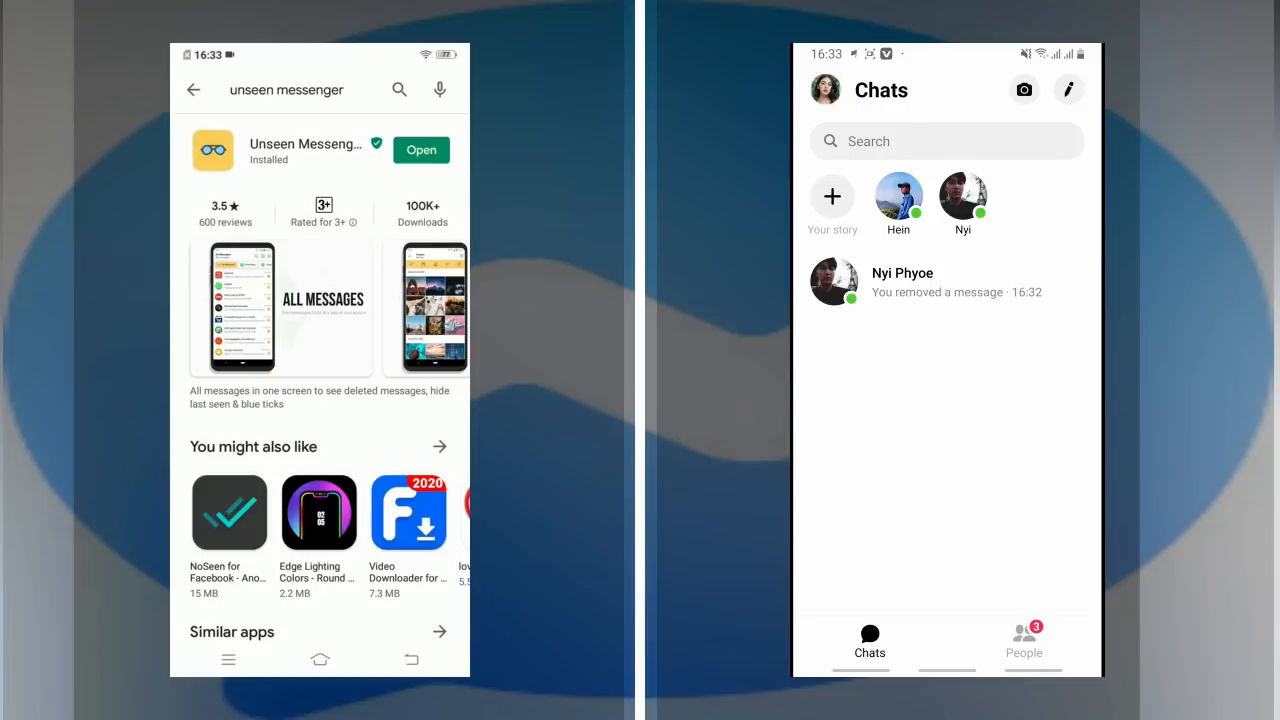
# - Launch Unseen Messenger, agree to the terms and privacy policy, and continue past the welcome screen
pyautogui.click(320, 660)
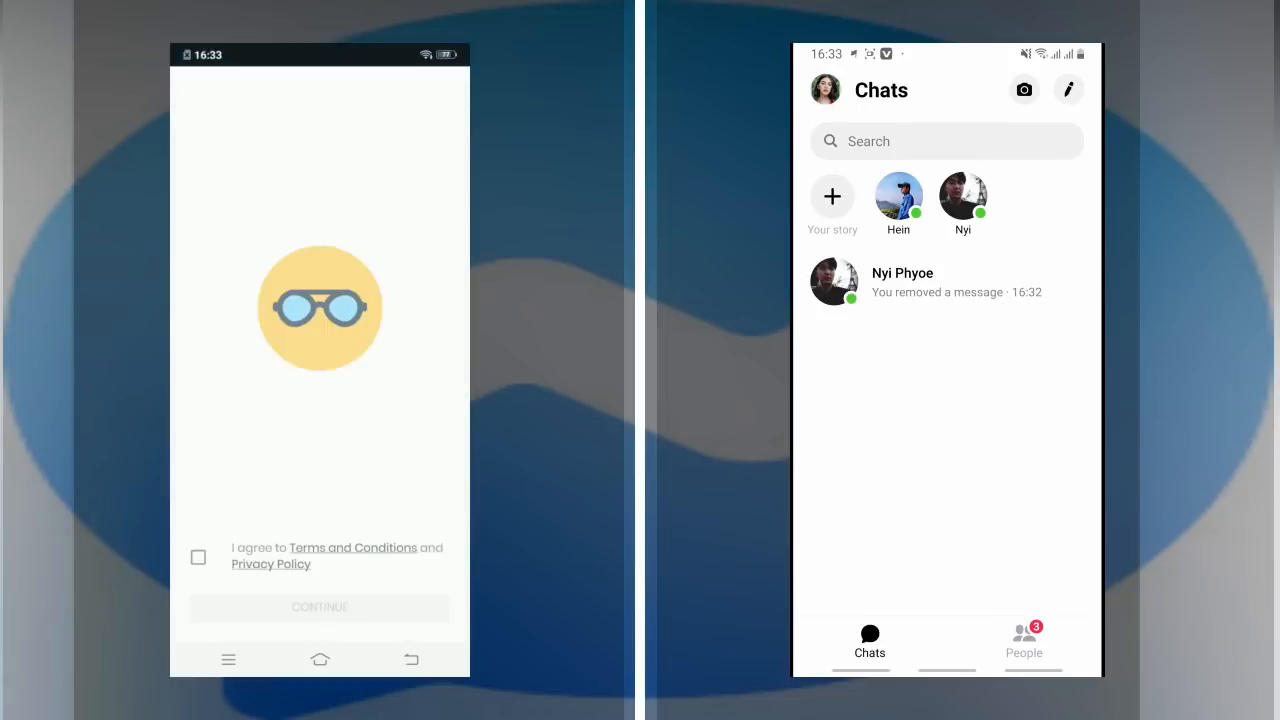
pyautogui.click(198, 556)
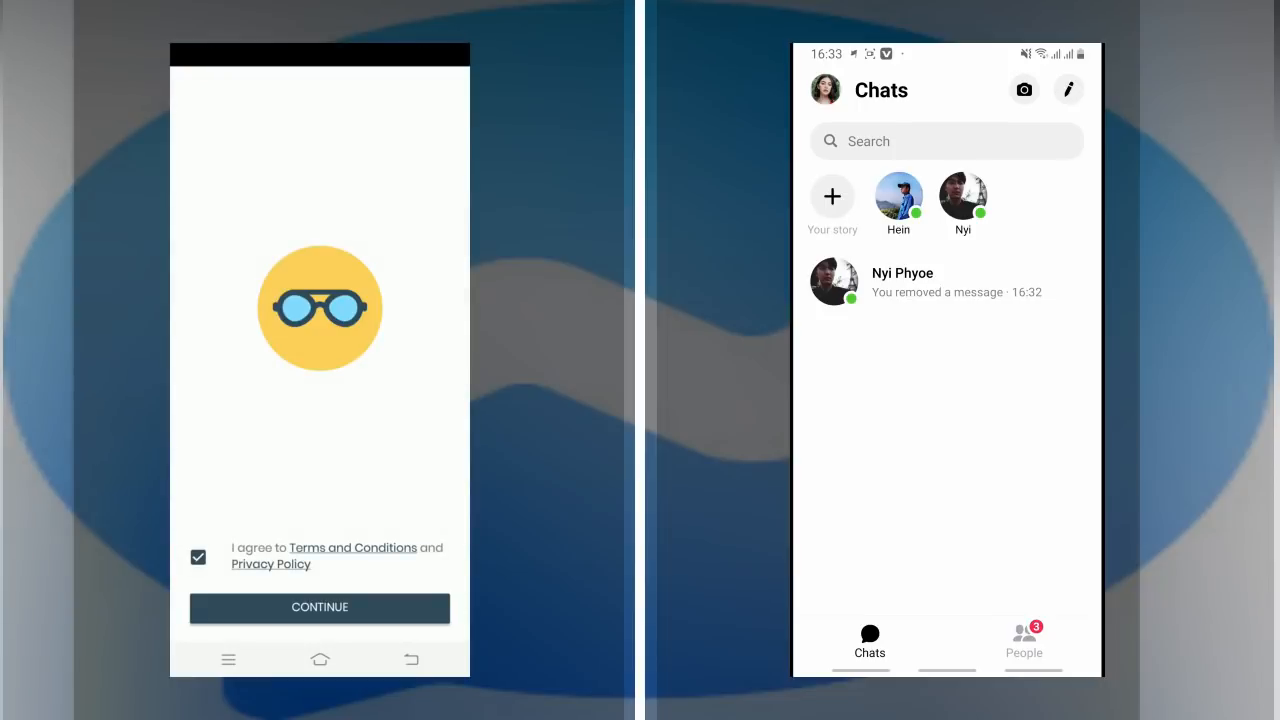
pyautogui.click(320, 608)
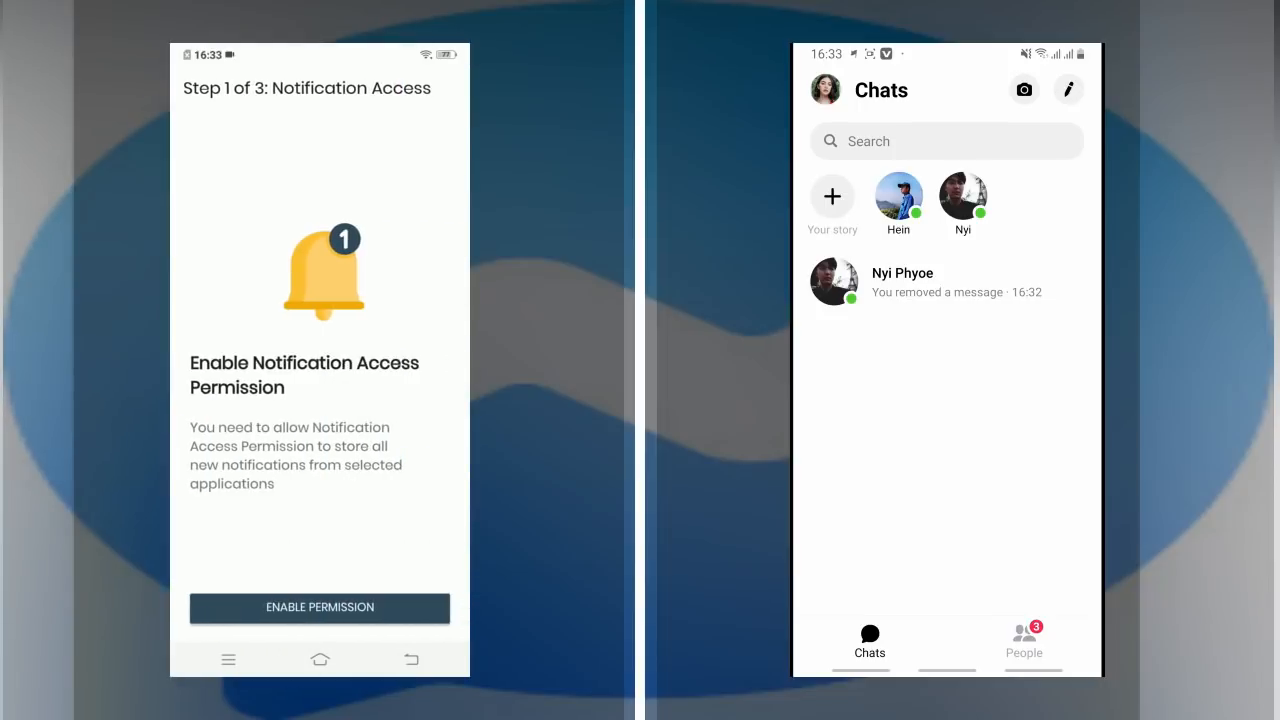
# - Grant Unseen Messenger notification access in system settings and allow it to read notifications
pyautogui.click(320, 608)
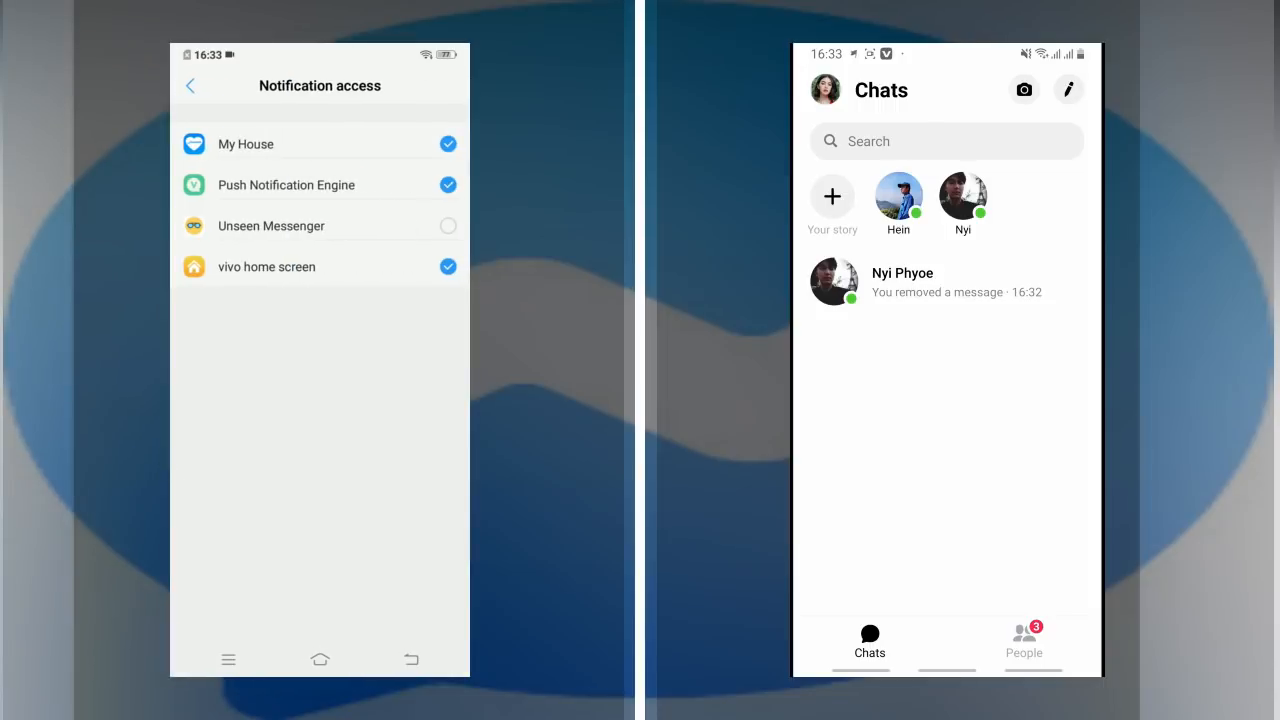
pyautogui.click(448, 224)
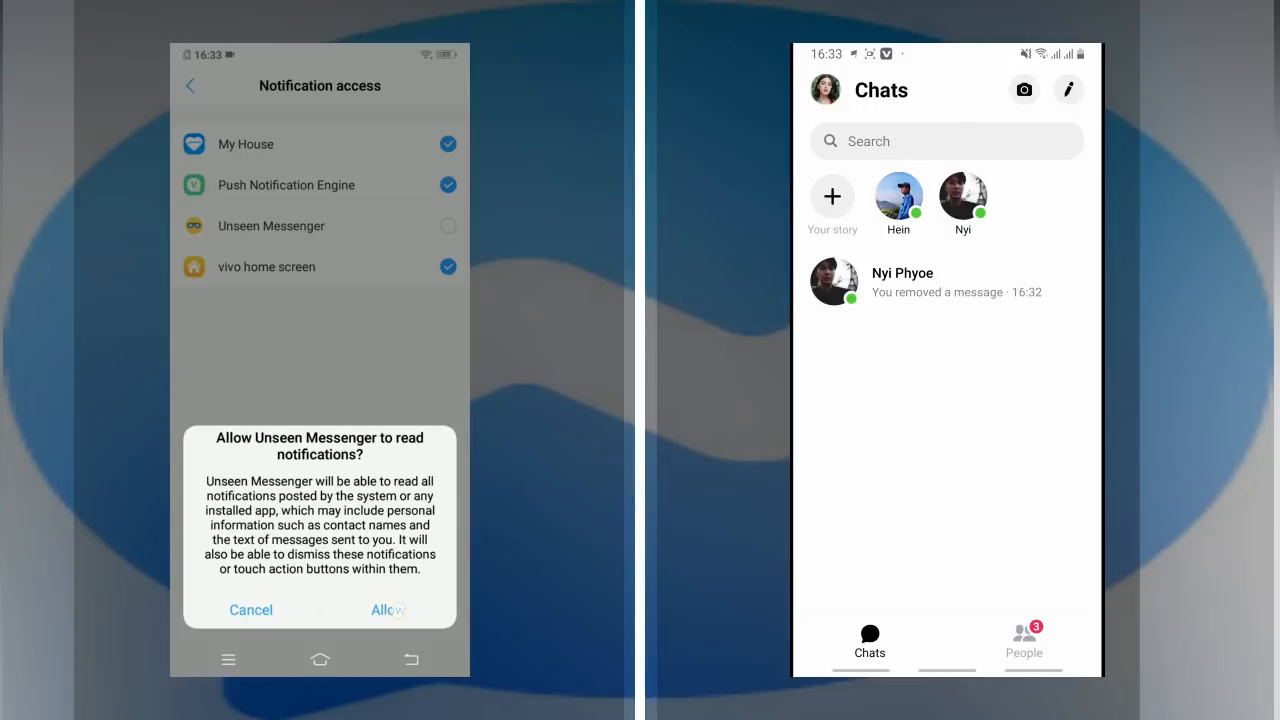
pyautogui.click(388, 610)
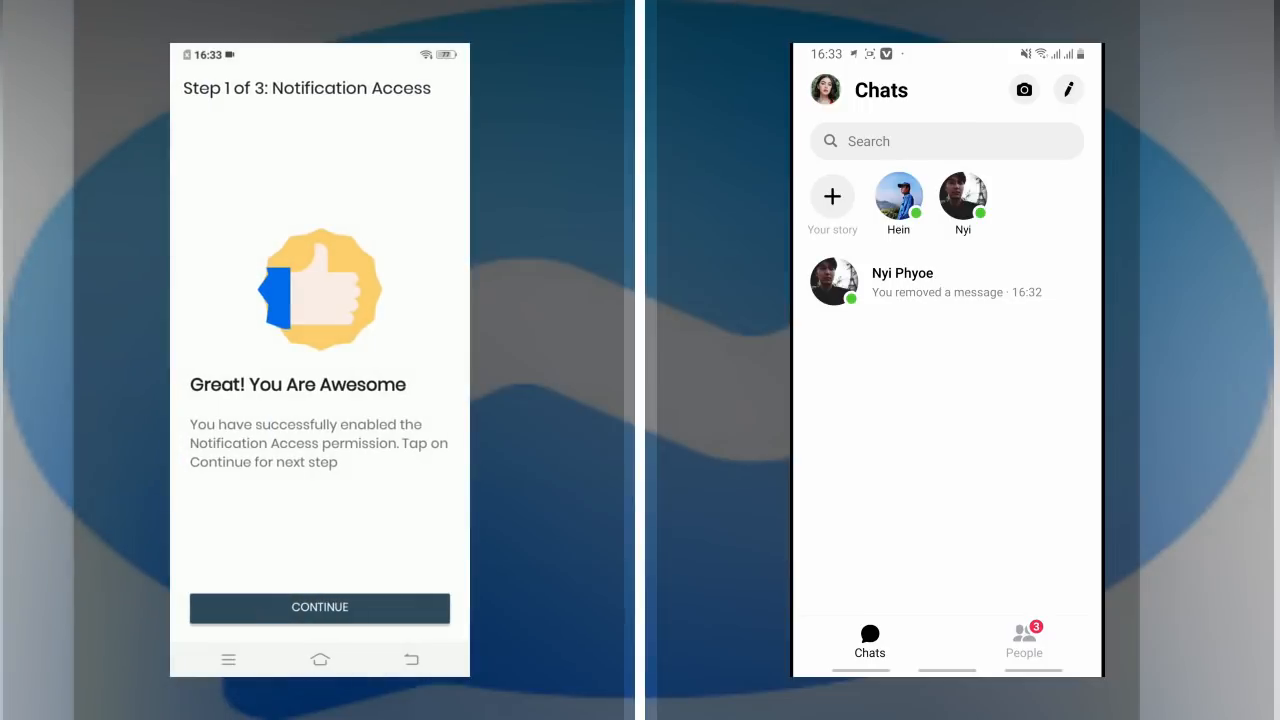
# - Grant the storage permission and proceed to the application-selection step
pyautogui.click(320, 608)
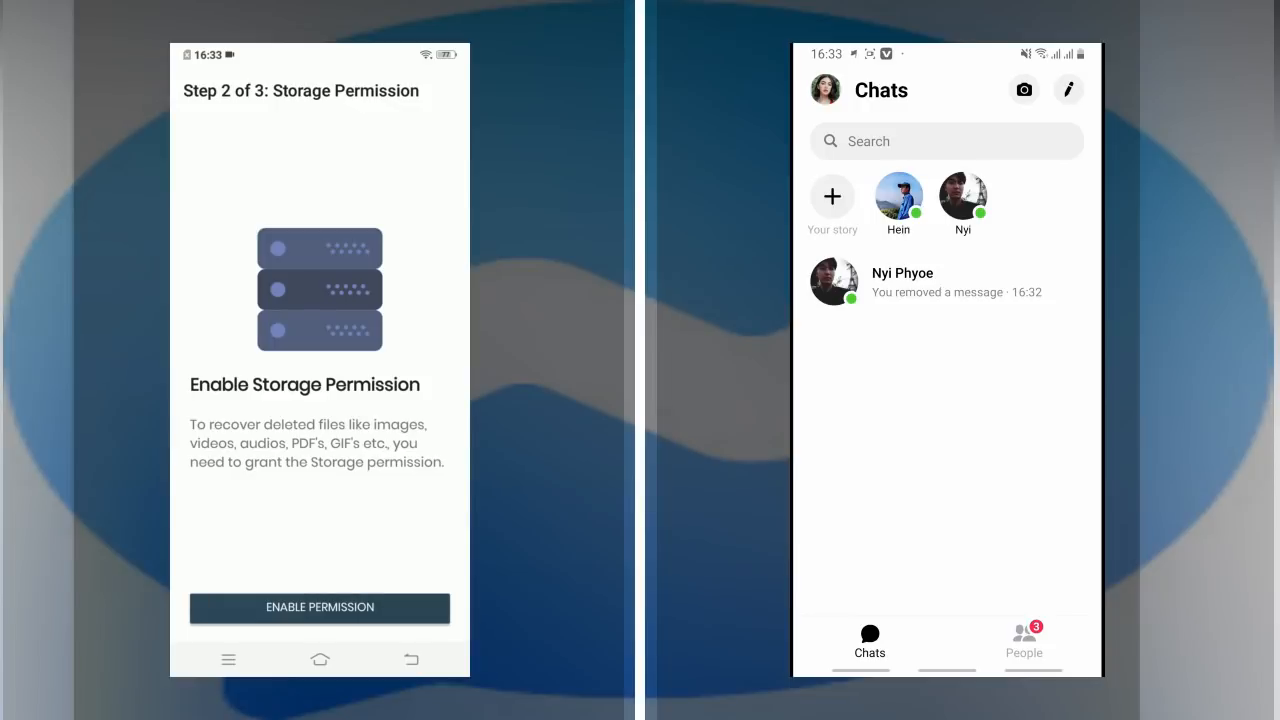
pyautogui.click(320, 608)
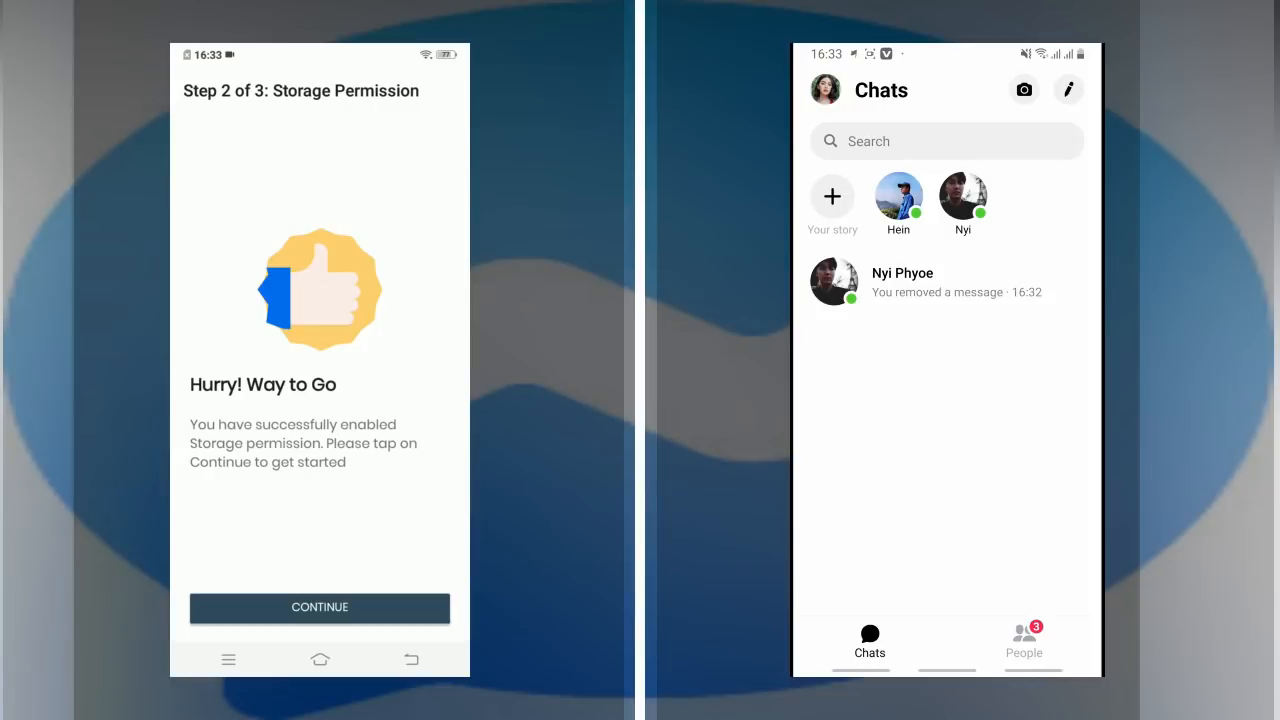
pyautogui.click(320, 608)
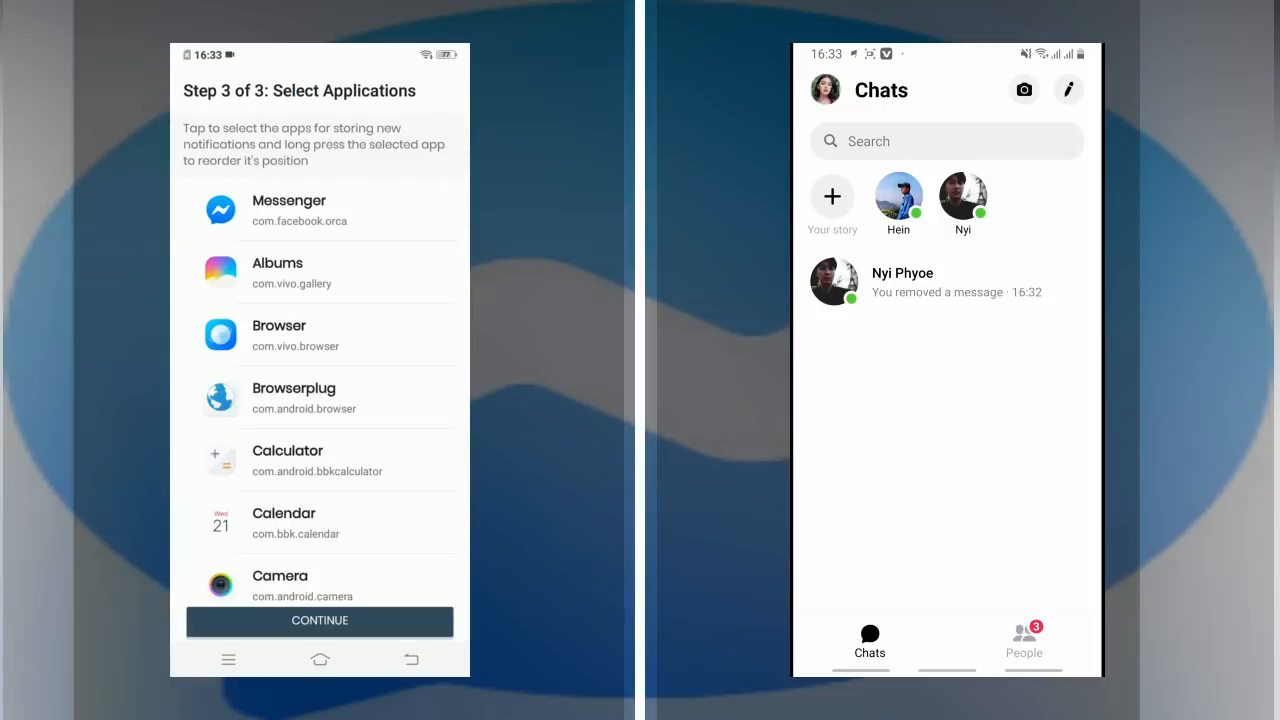
# - Select Messenger for notification storing and finish setup onto the empty All Messages list
pyautogui.click(300, 210)
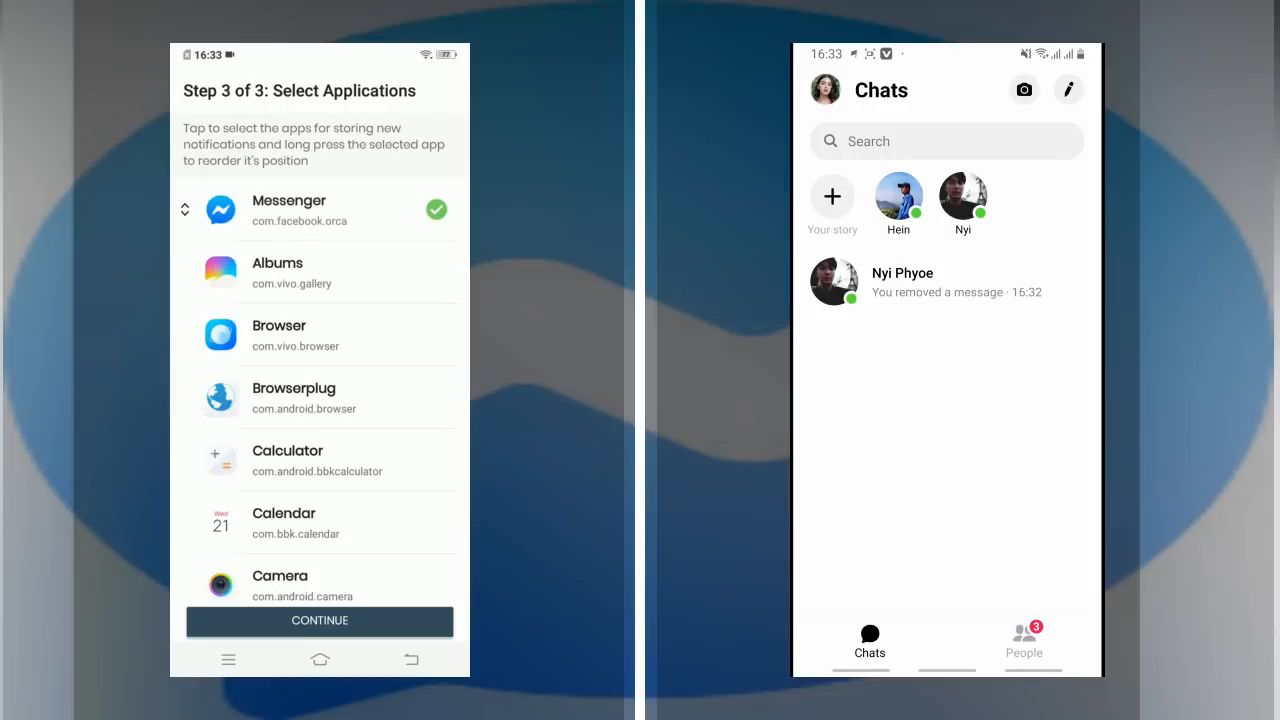
pyautogui.scroll(-3)
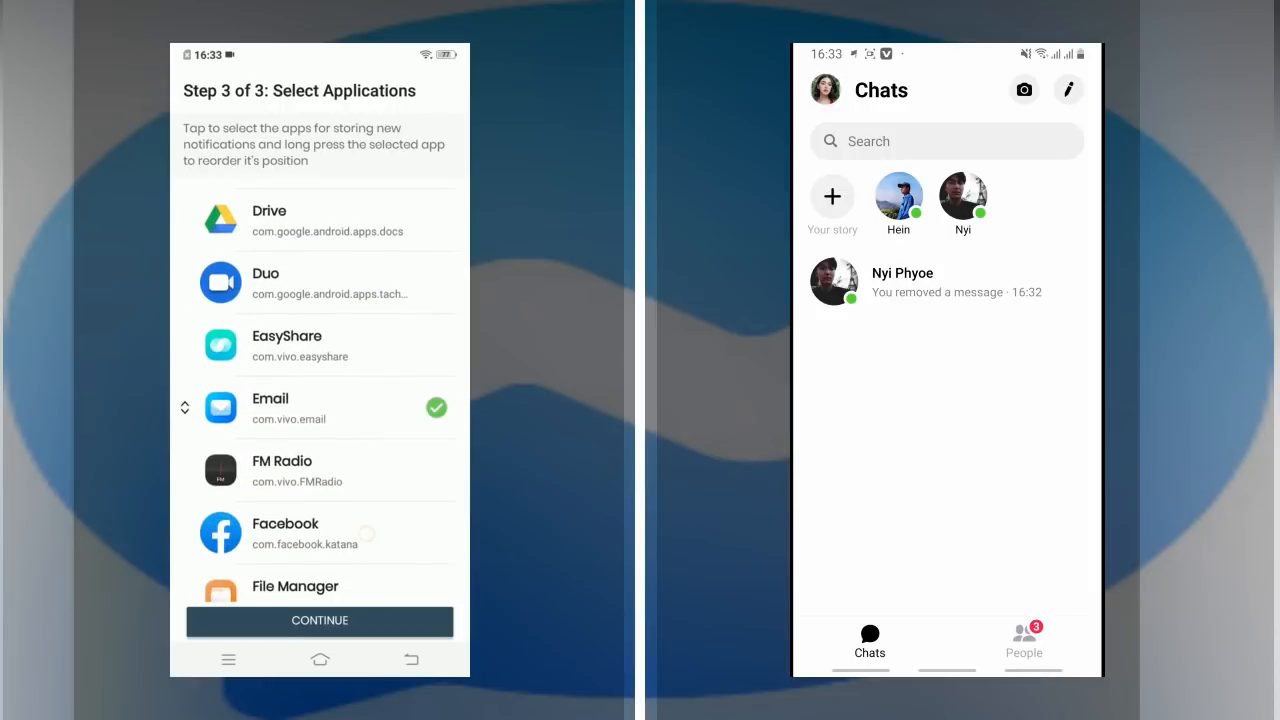
pyautogui.scroll(-3)
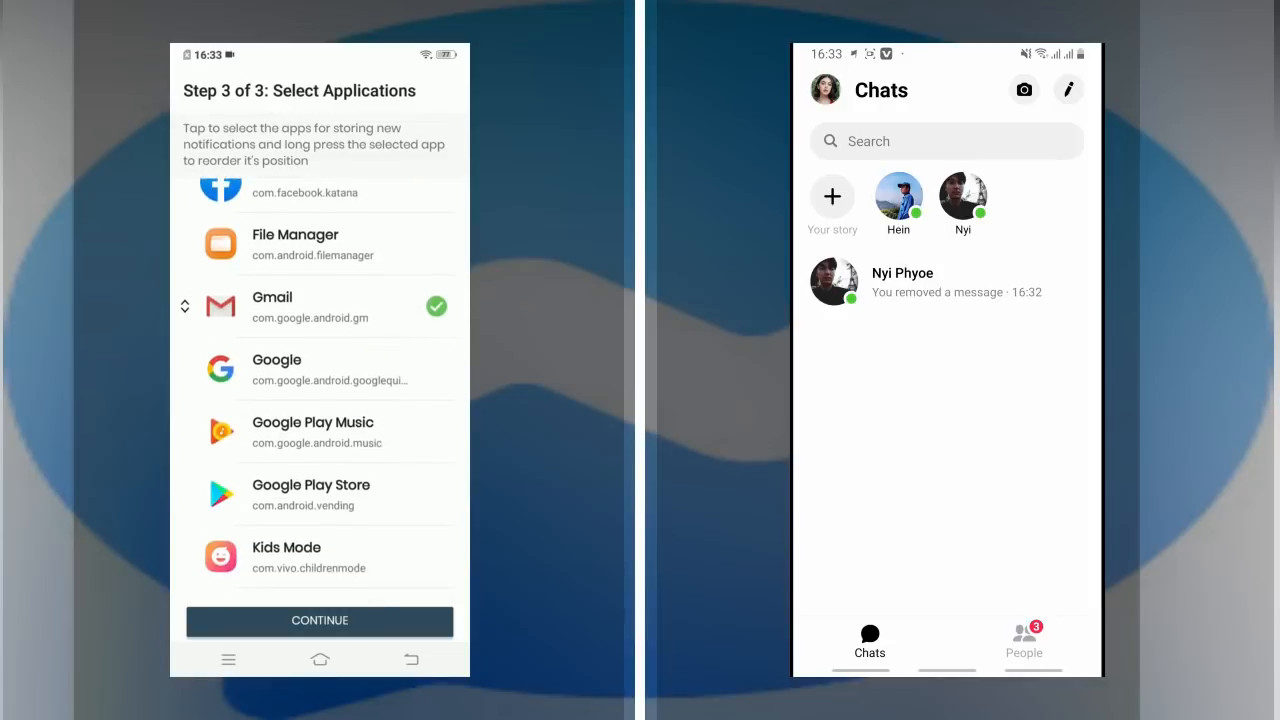
pyautogui.scroll(-3)
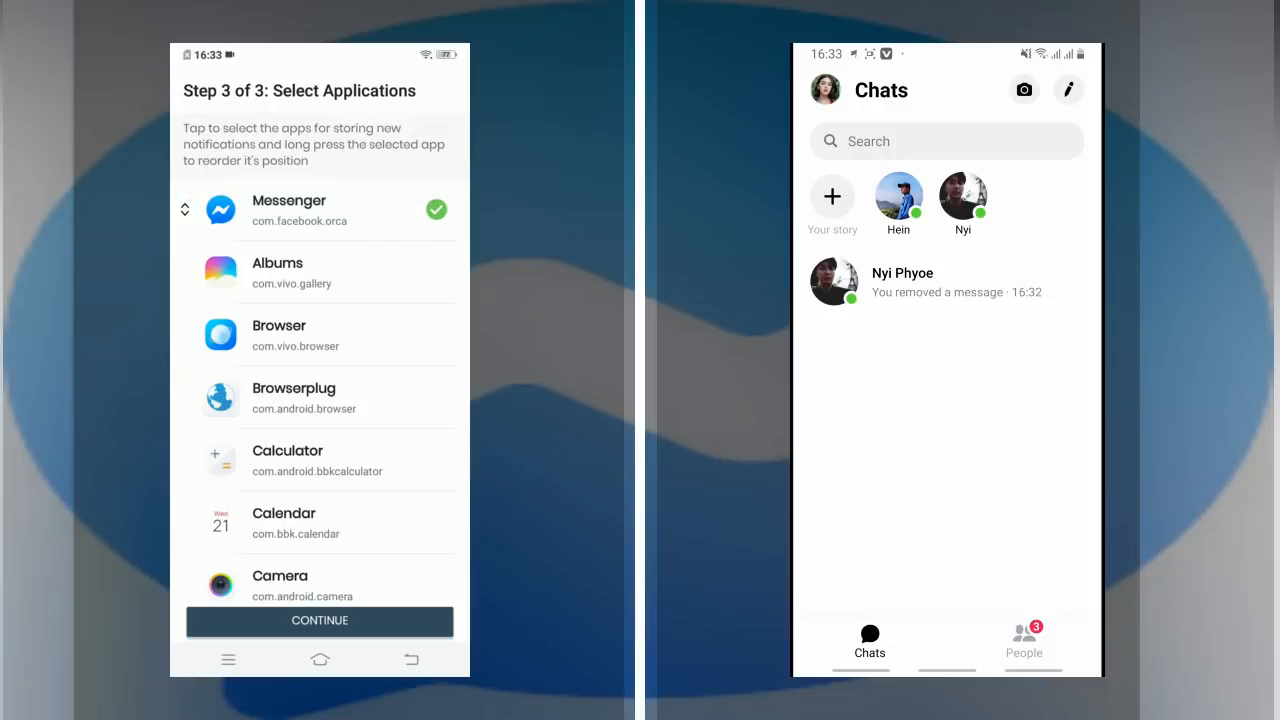
pyautogui.click(320, 620)
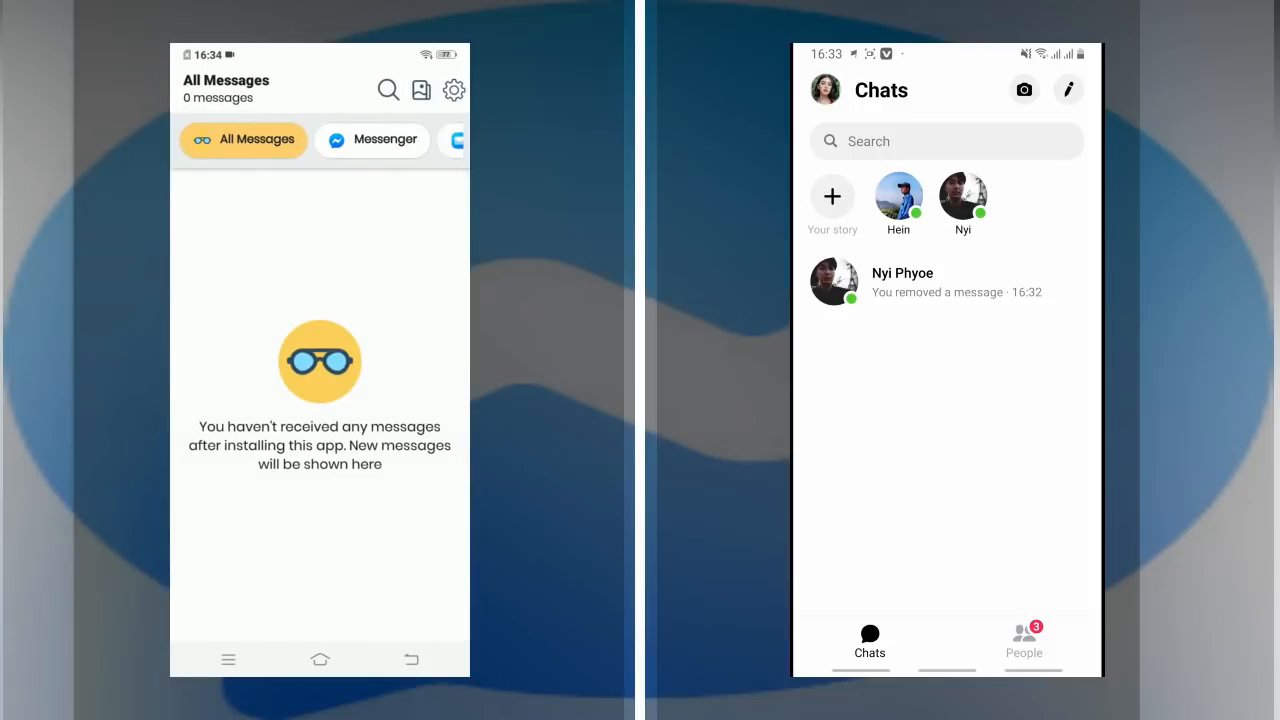
# - Exit Unseen Messenger back to the phone's home screen
pyautogui.hscroll(-3)
pyautogui.write('N')
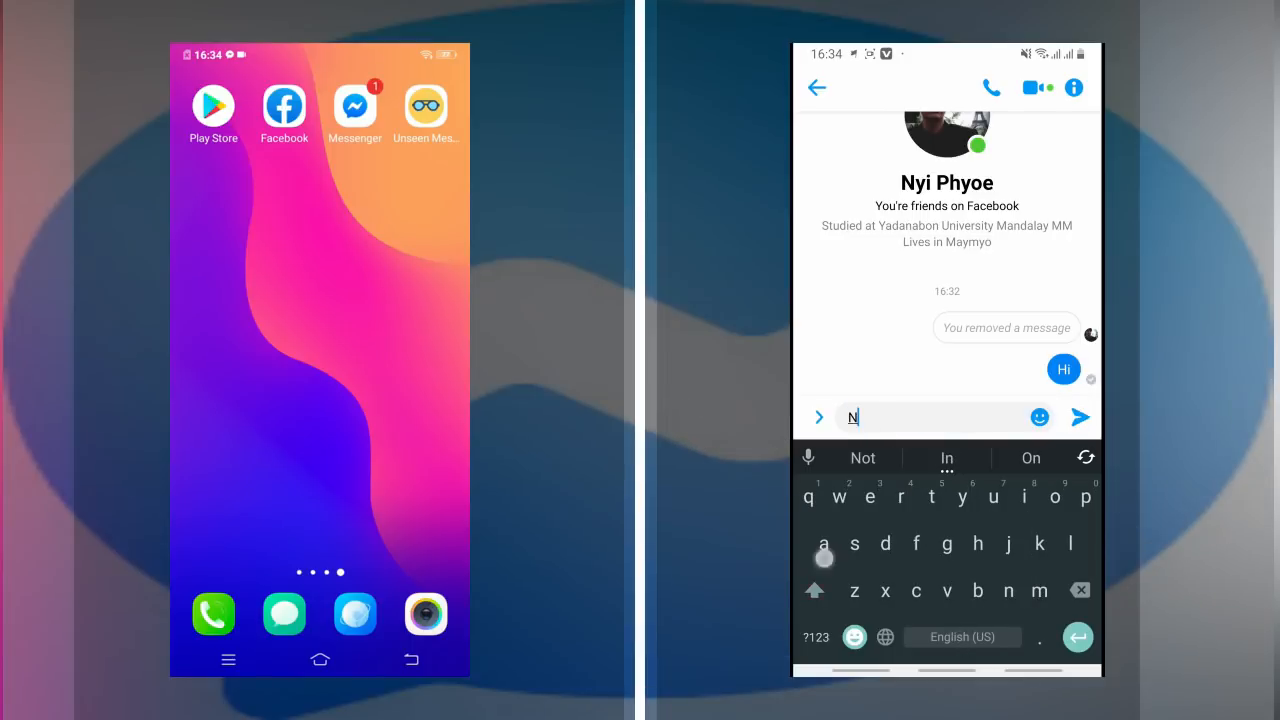
# - Send the message 'Nay naung lar' in the Messenger chat
pyautogui.write('ay')
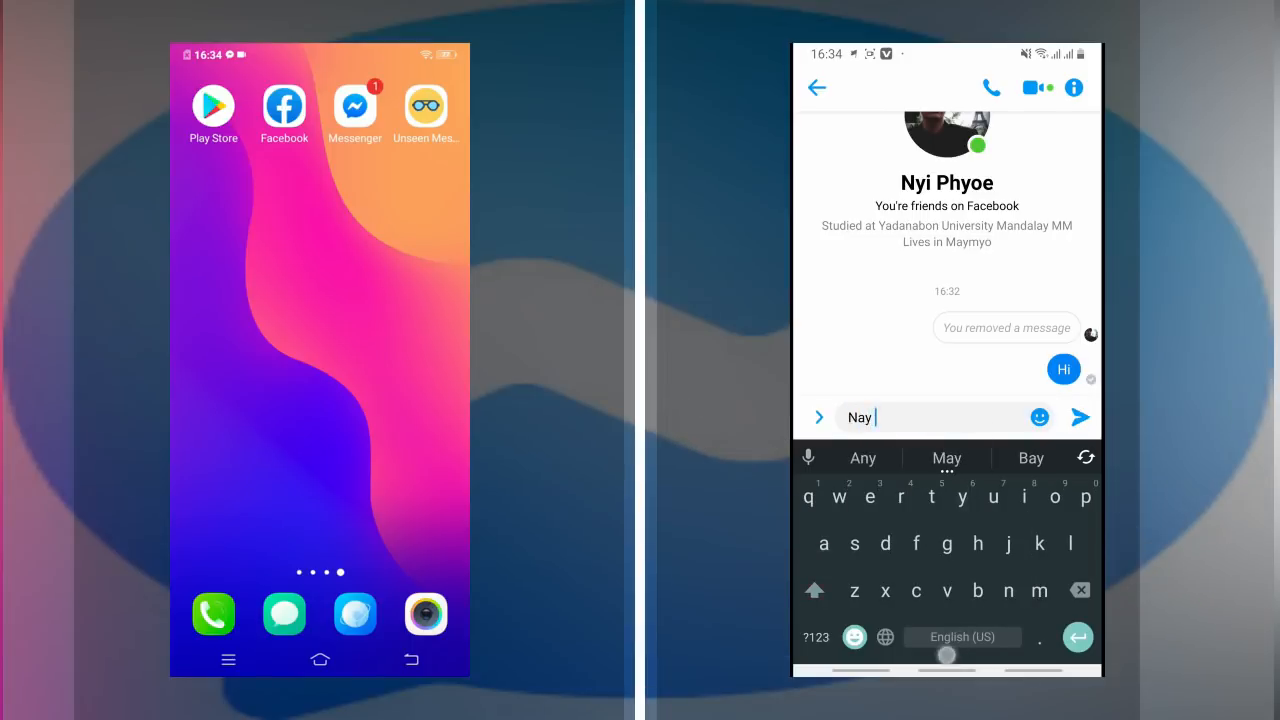
pyautogui.write('kaun')
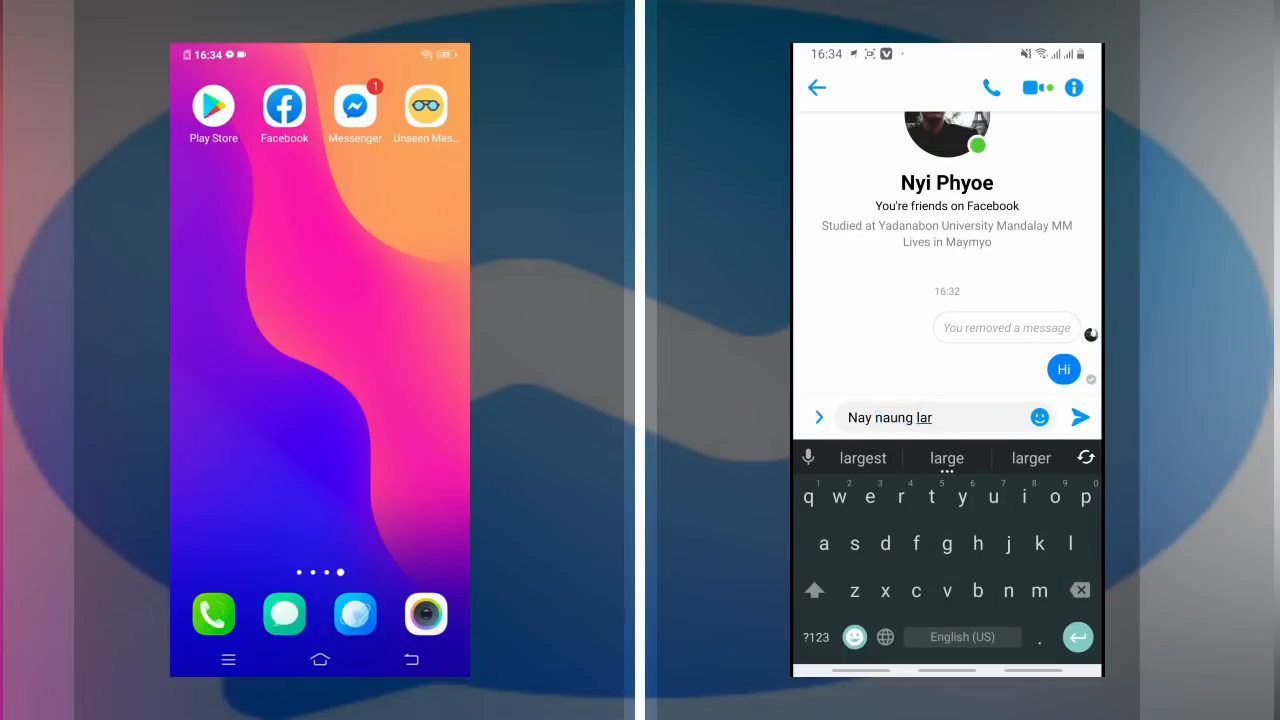
pyautogui.click(1080, 418)
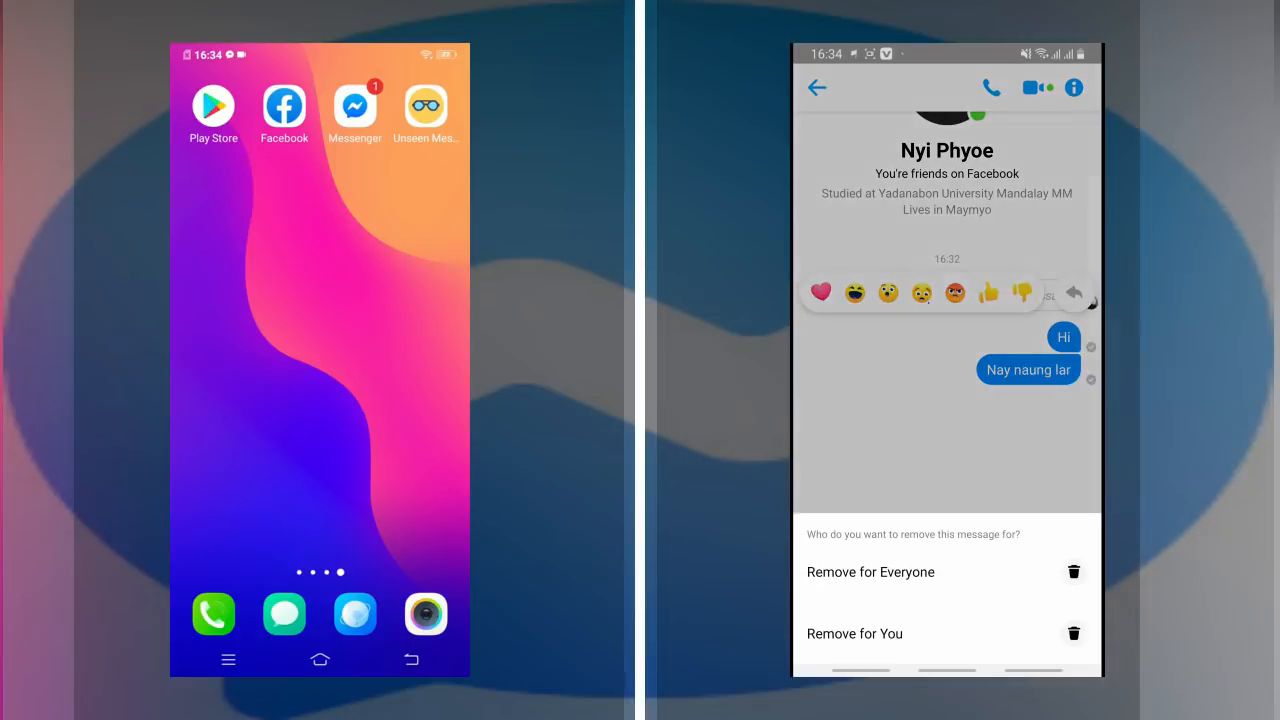
# - Remove the sent message for everyone, then view Yamin's recovered messages in Unseen Messenger
pyautogui.click(870, 572)
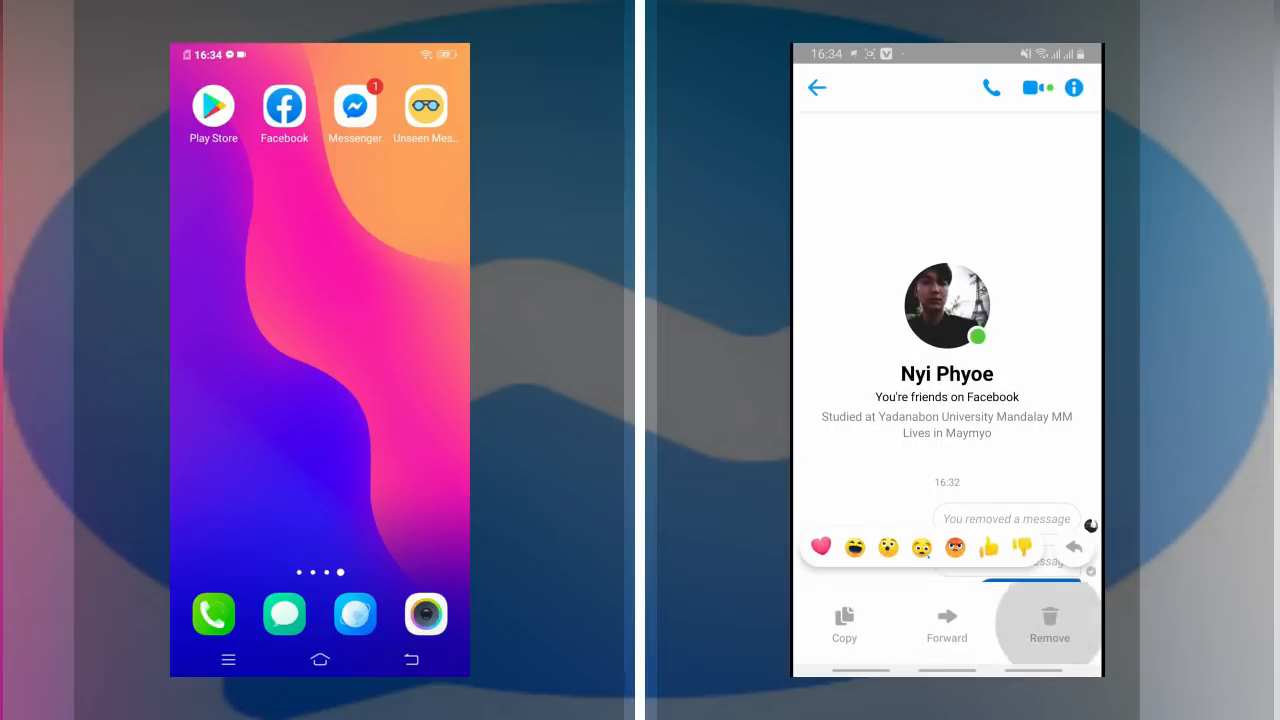
pyautogui.click(1048, 622)
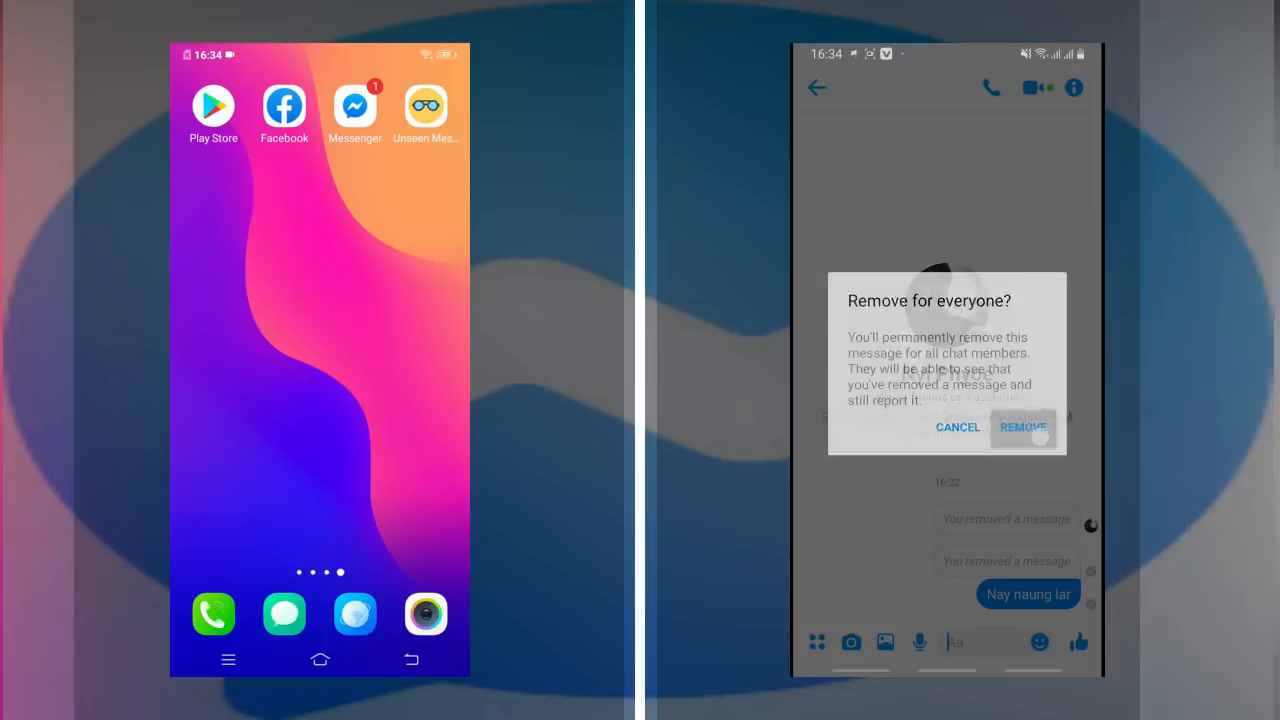
pyautogui.click(1022, 428)
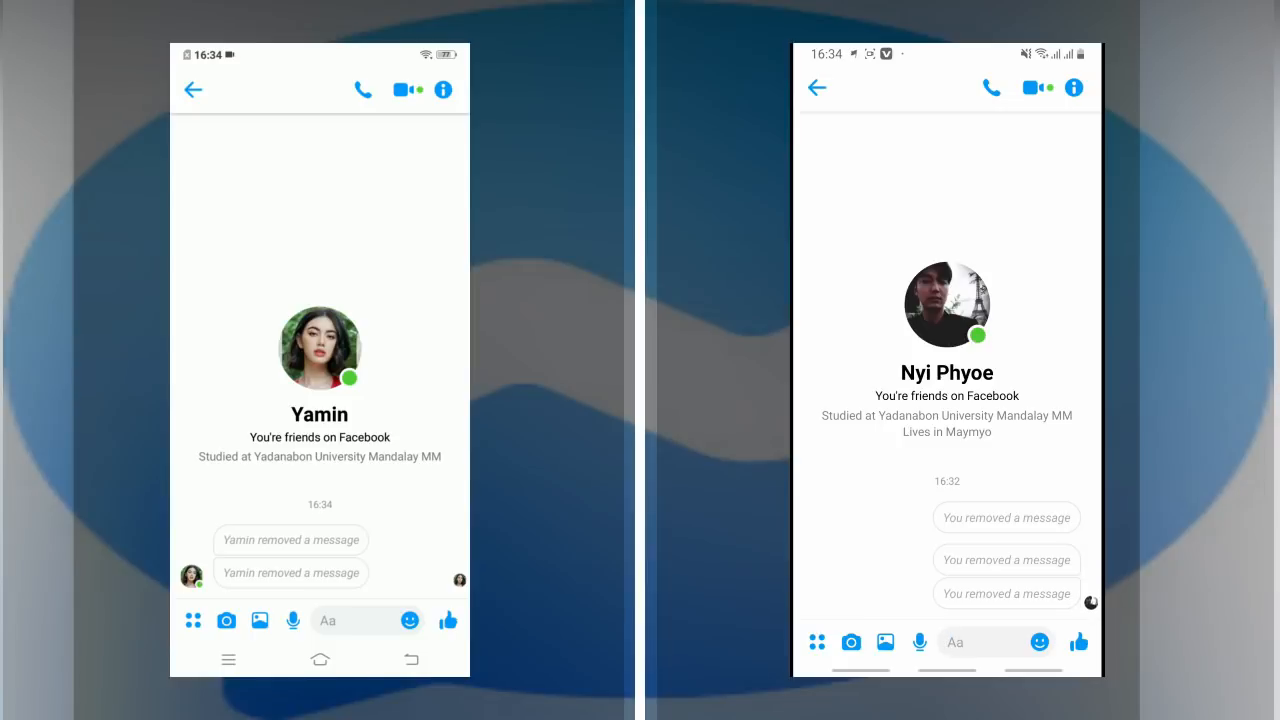
pyautogui.click(196, 88)
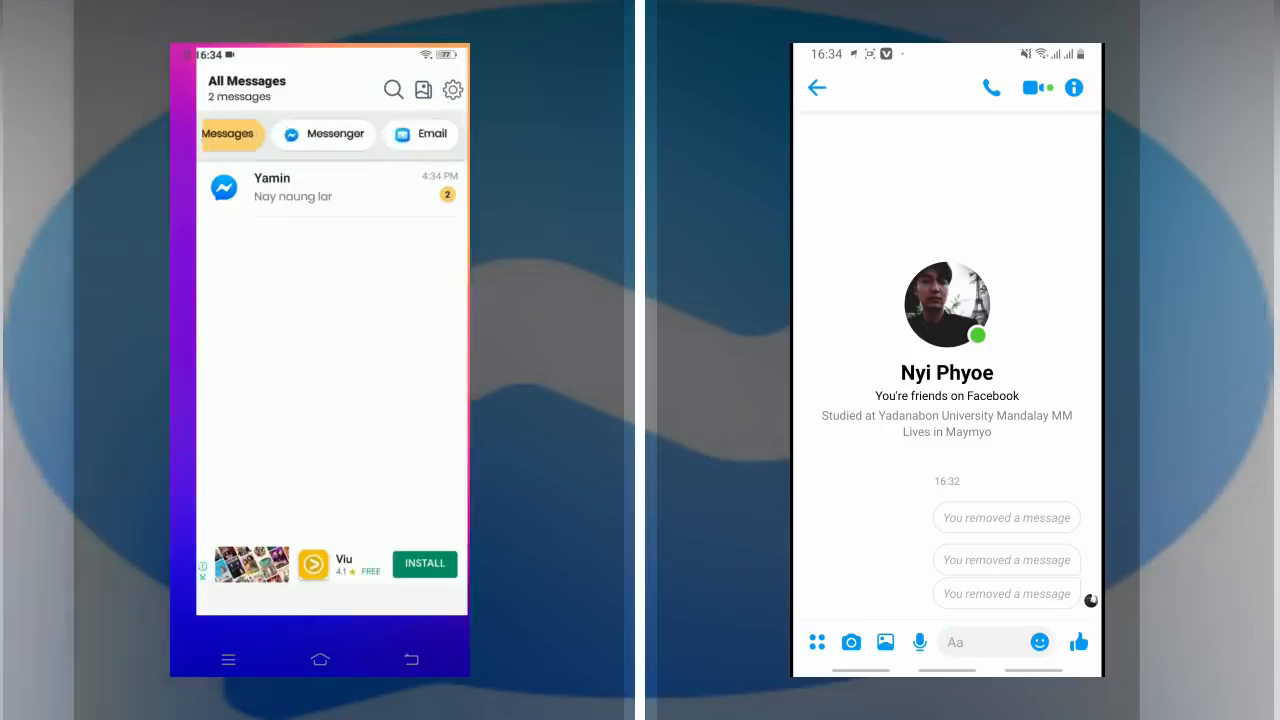